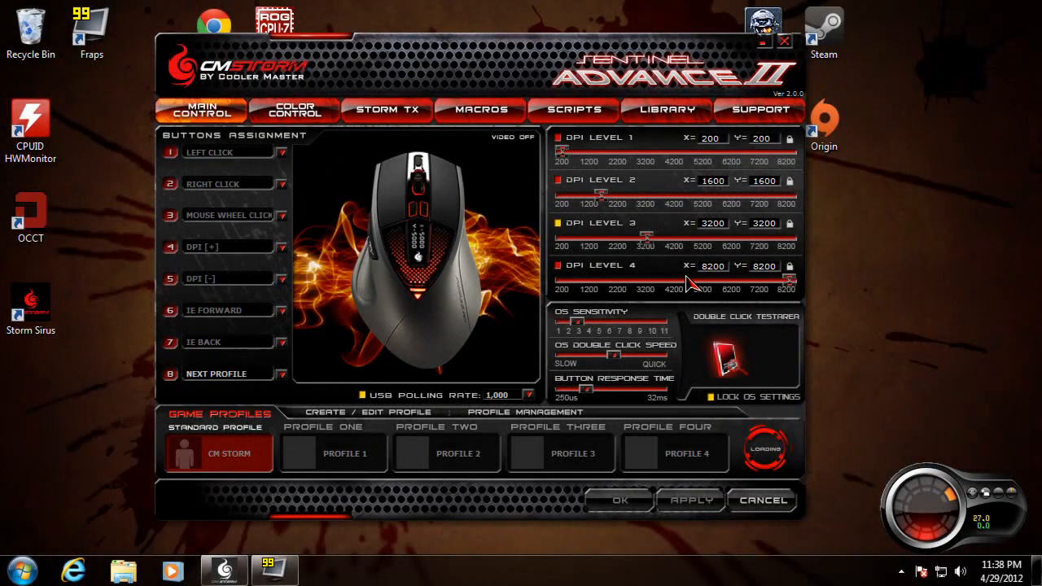
{"action": "mouse_move", "coordinate": [899, 235]}
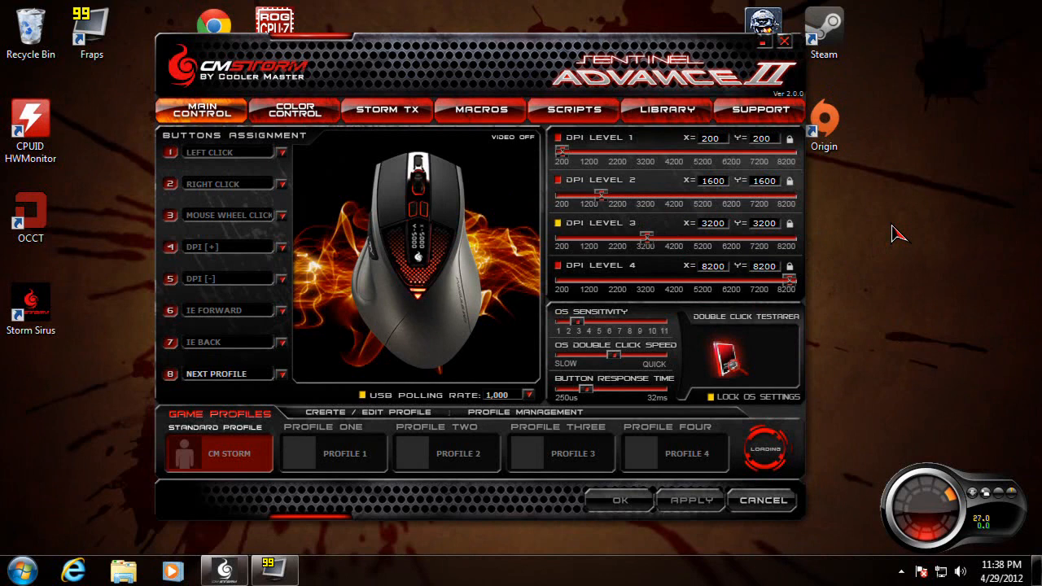
{"action": "mouse_move", "coordinate": [853, 335]}
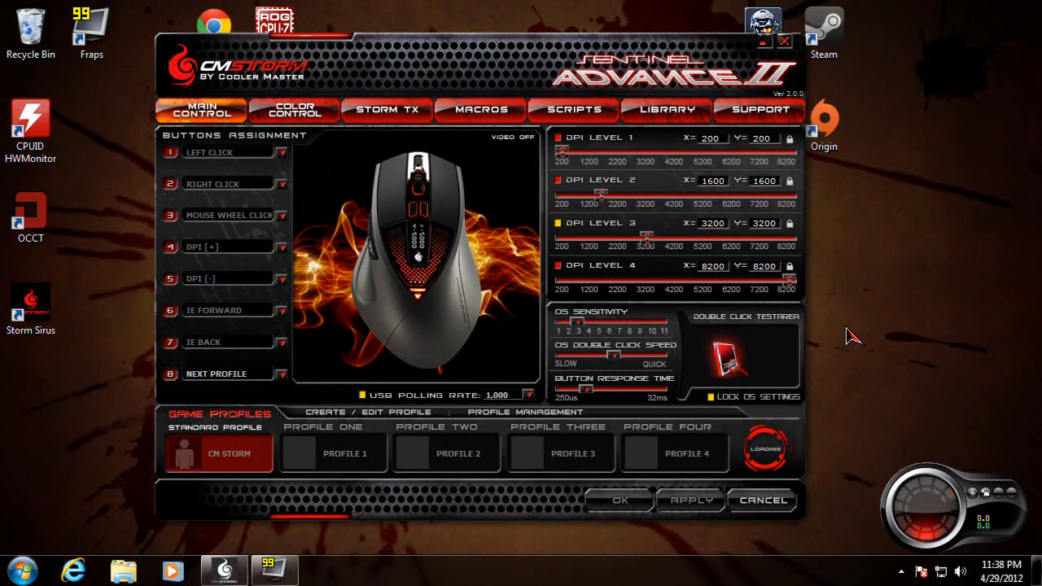
{"action": "mouse_move", "coordinate": [881, 355]}
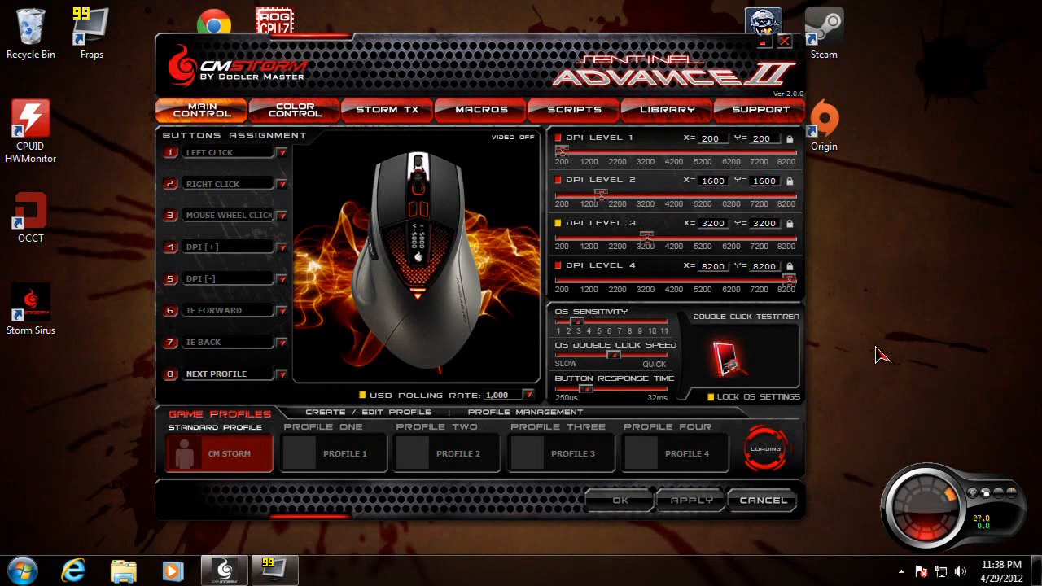
{"action": "mouse_move", "coordinate": [436, 226]}
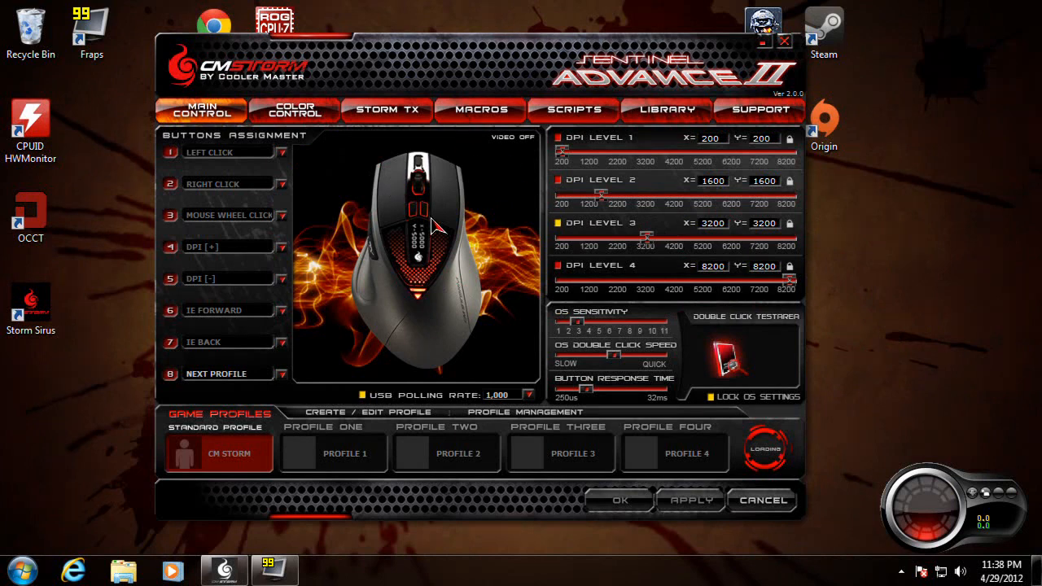
{"action": "mouse_move", "coordinate": [449, 283]}
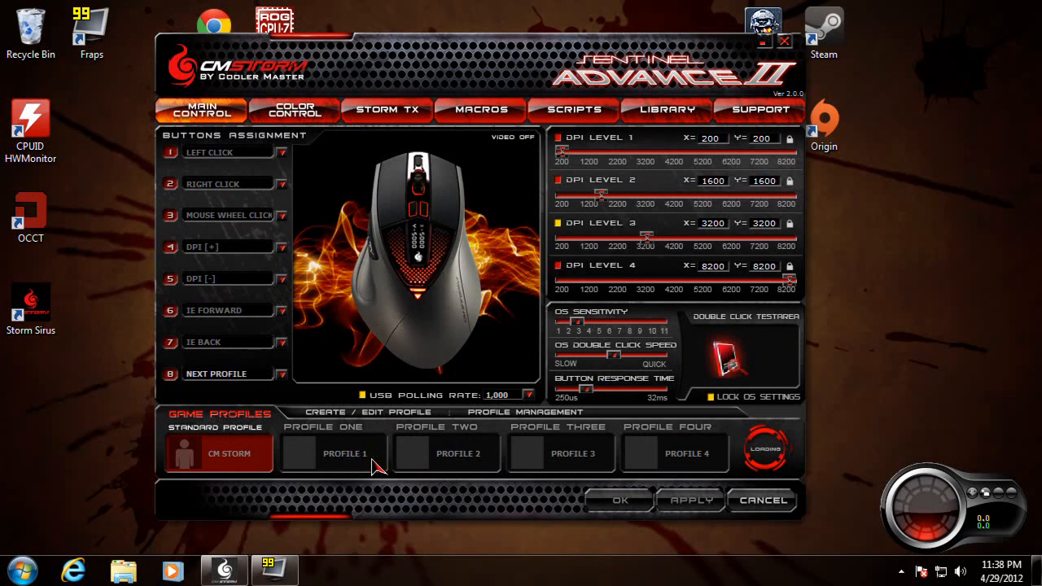
{"action": "mouse_move", "coordinate": [352, 464]}
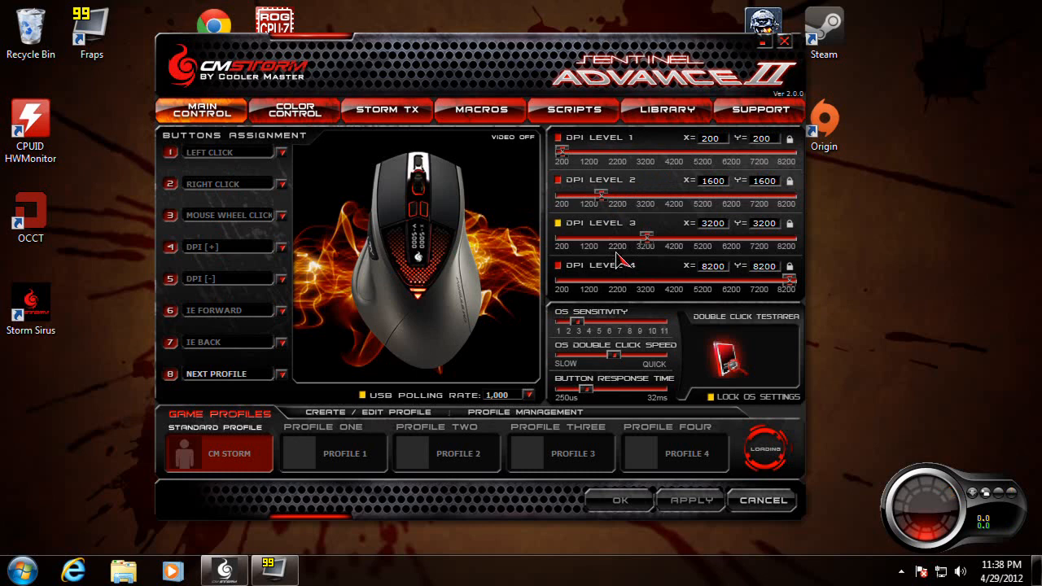
{"action": "mouse_move", "coordinate": [634, 355]}
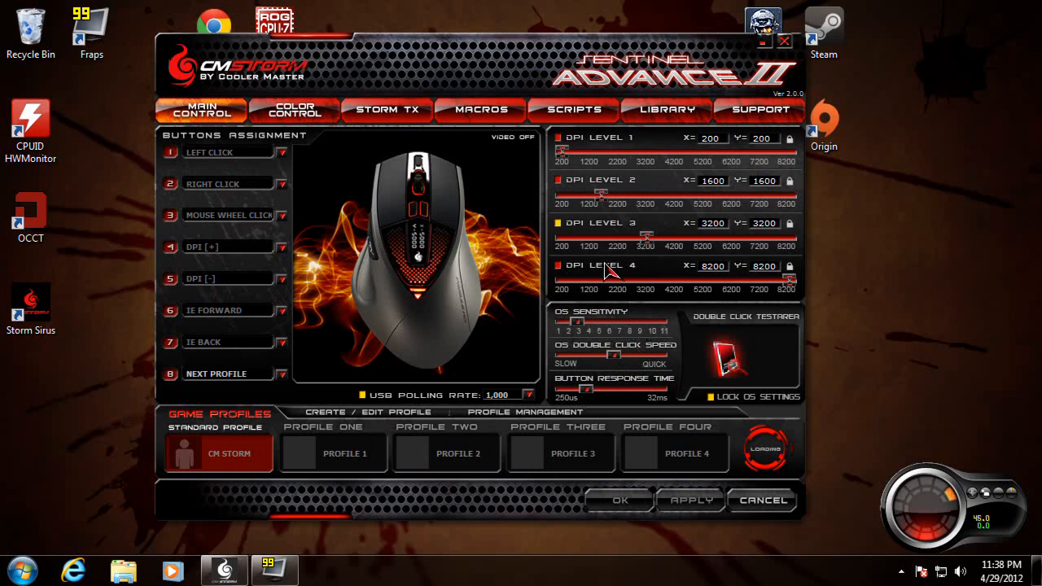
{"action": "mouse_move", "coordinate": [316, 163]}
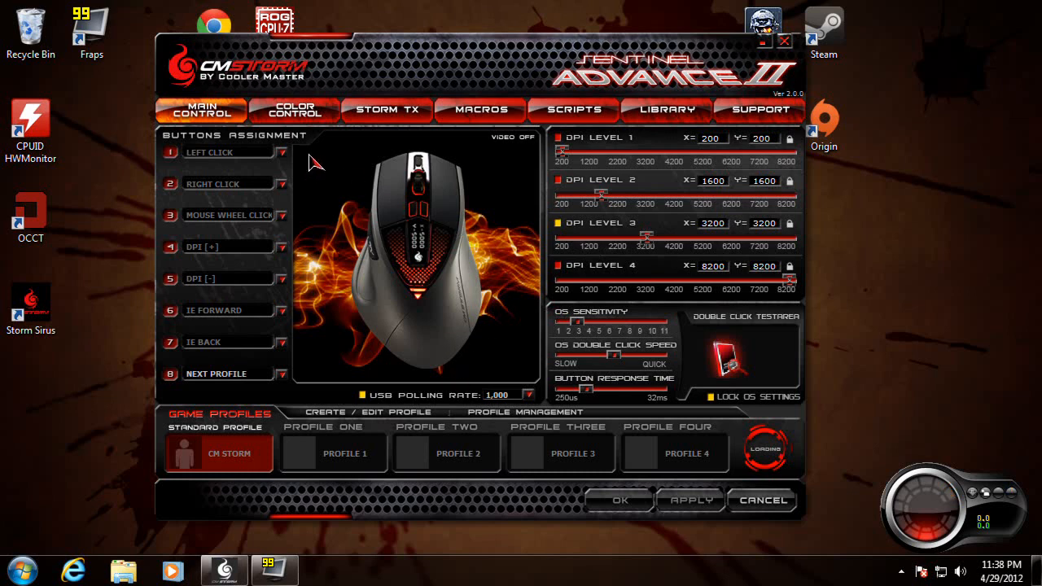
Switch to Color Control to view the per-profile LED colour swatches and LED mode options.
{"action": "left_click", "coordinate": [293, 109]}
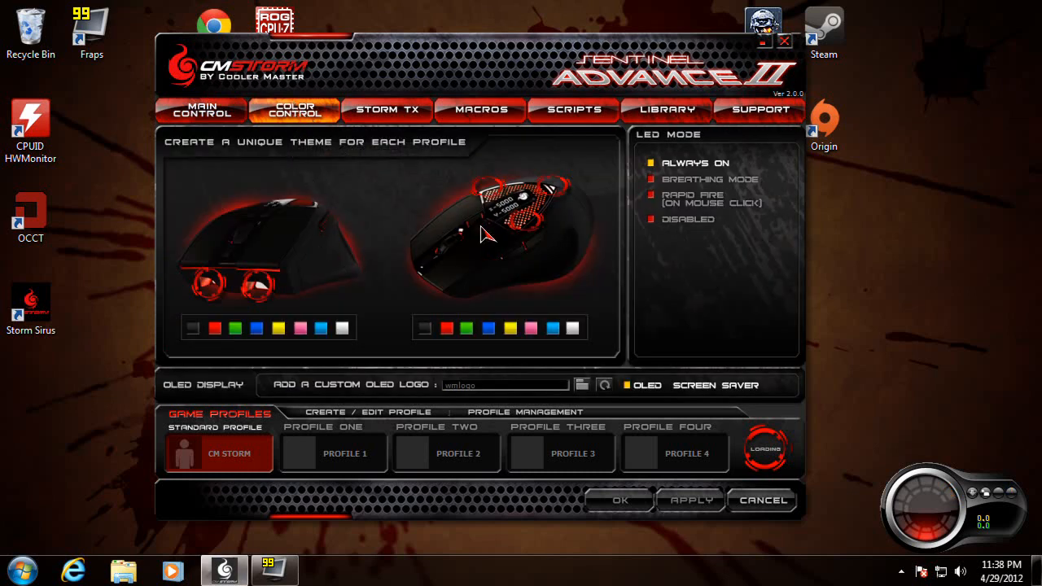
{"action": "mouse_move", "coordinate": [240, 305]}
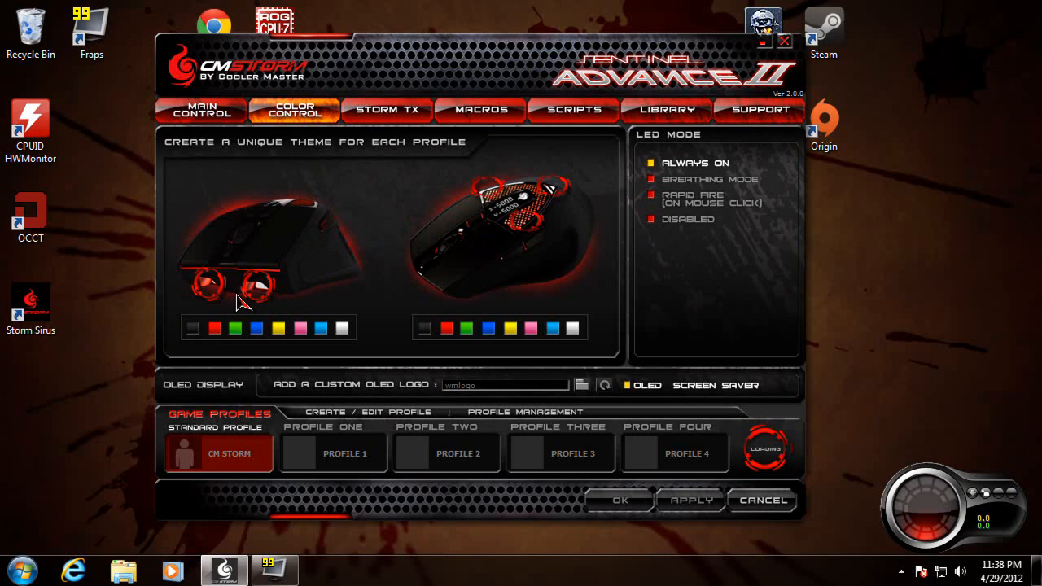
{"action": "mouse_move", "coordinate": [481, 238]}
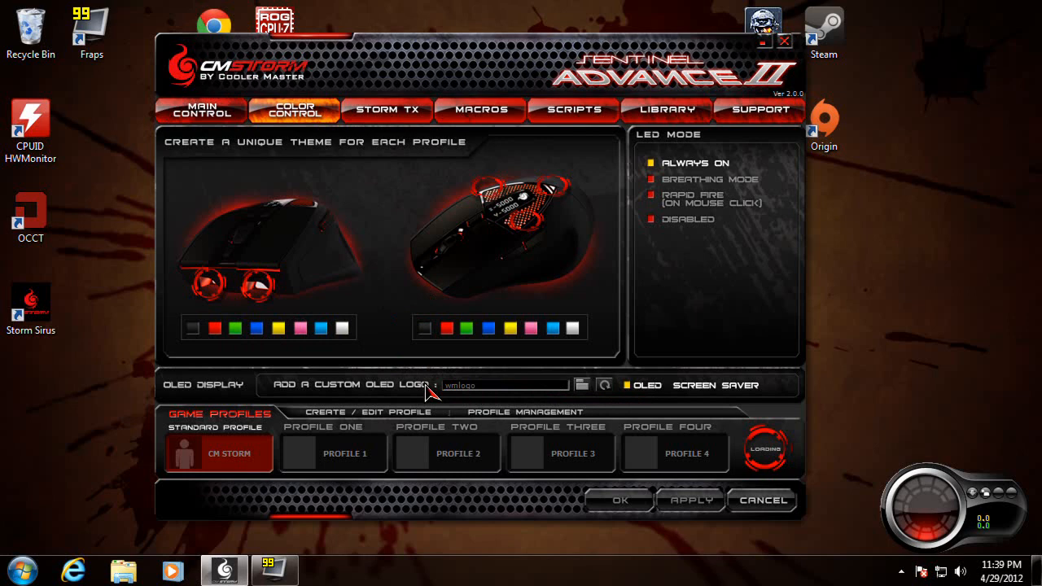
{"action": "mouse_move", "coordinate": [554, 397]}
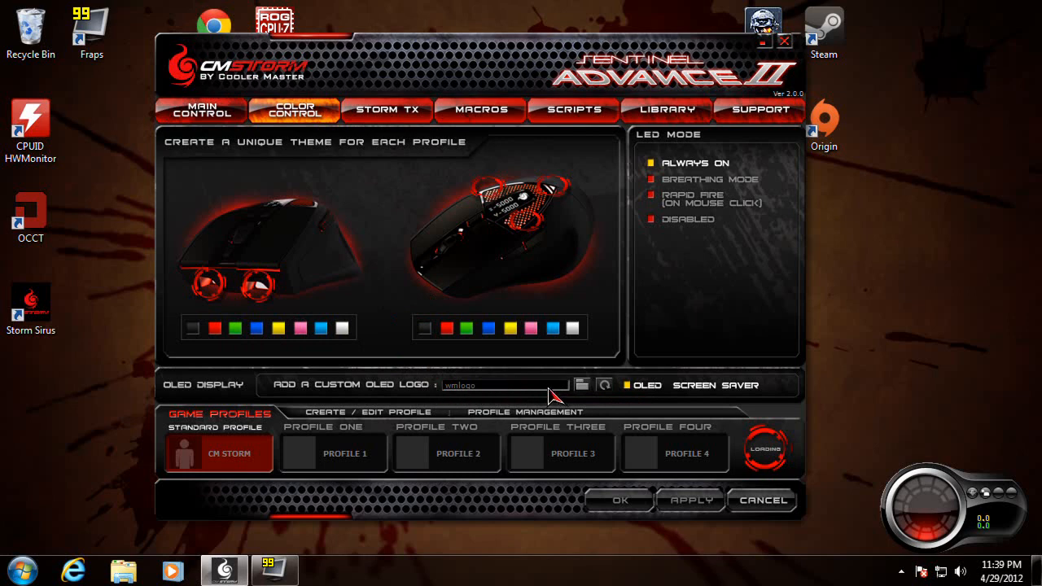
Switch to Storm TX to view the button combination slots, all currently disabled.
{"action": "left_click", "coordinate": [386, 111]}
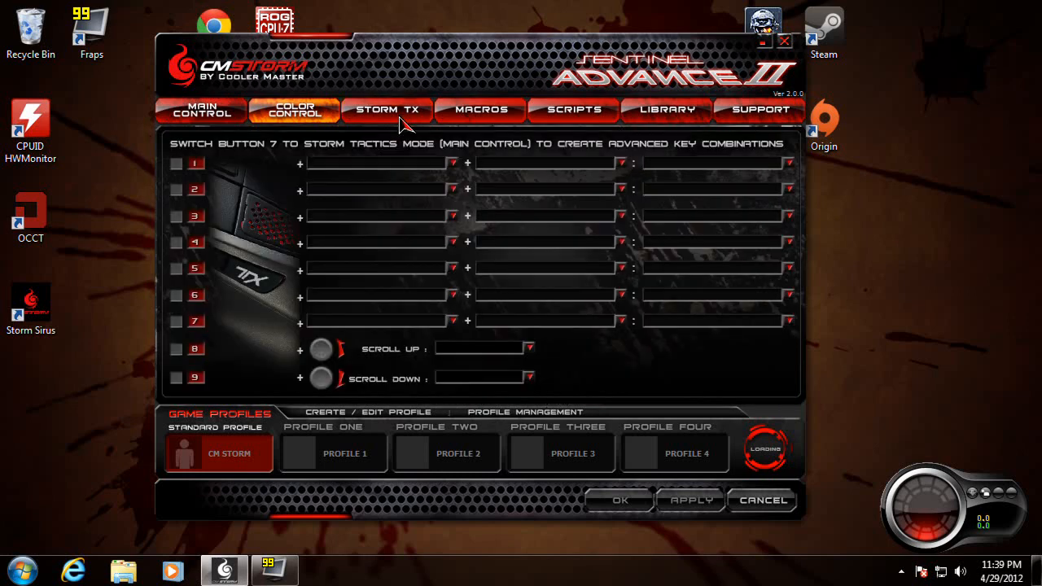
{"action": "left_click", "coordinate": [386, 111]}
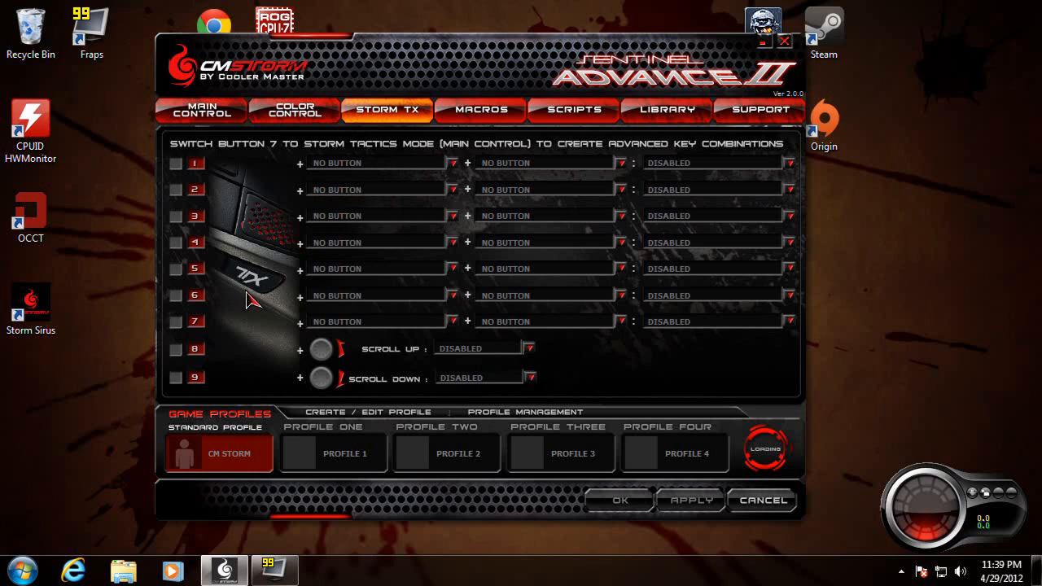
{"action": "mouse_move", "coordinate": [228, 204]}
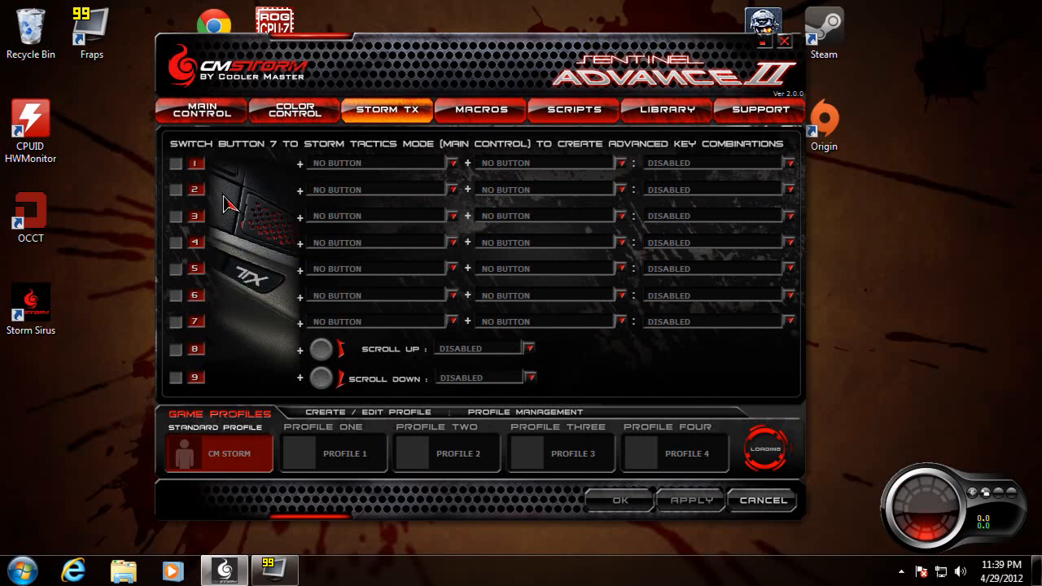
{"action": "mouse_move", "coordinate": [486, 127]}
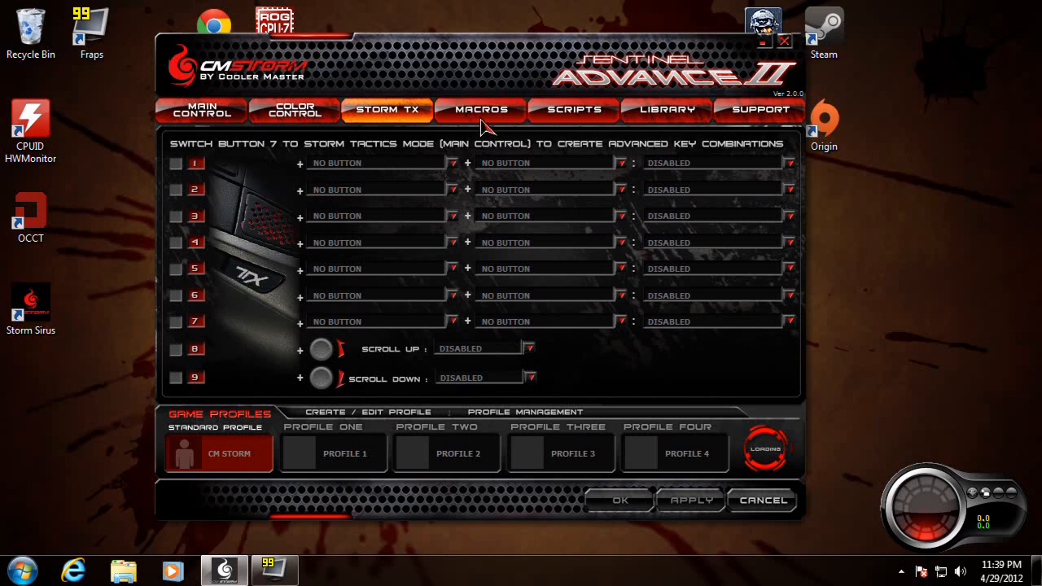
Step through the Macros and Scripts editors, then land on the Library of profile backups.
{"action": "left_click", "coordinate": [479, 109]}
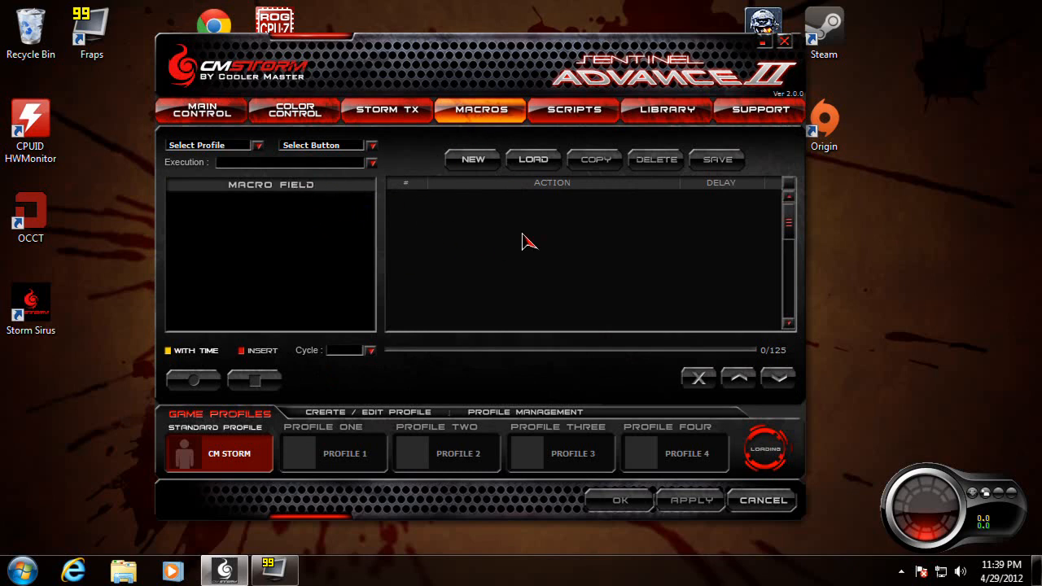
{"action": "left_click", "coordinate": [573, 111]}
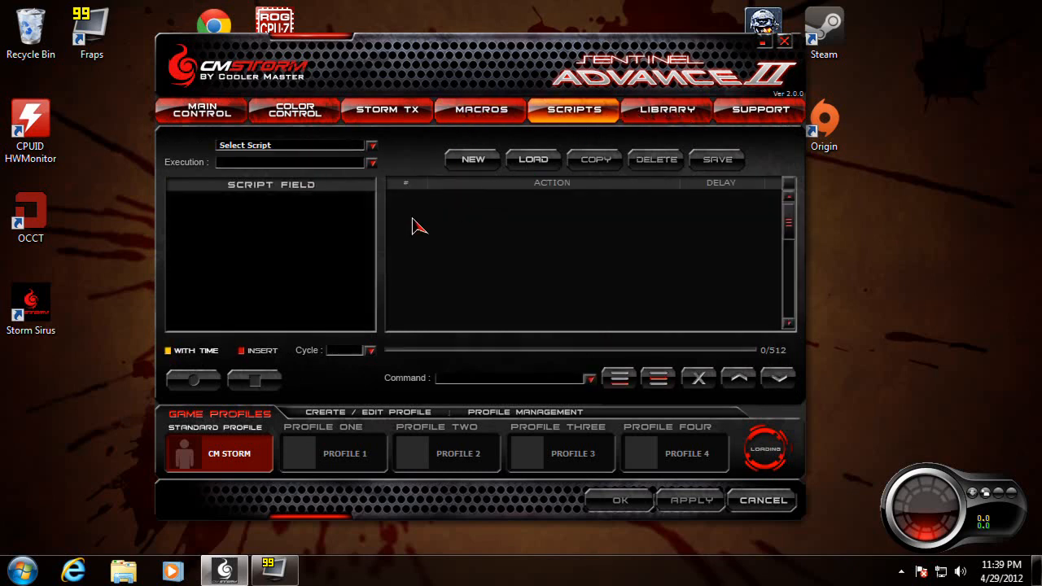
{"action": "left_click", "coordinate": [666, 109]}
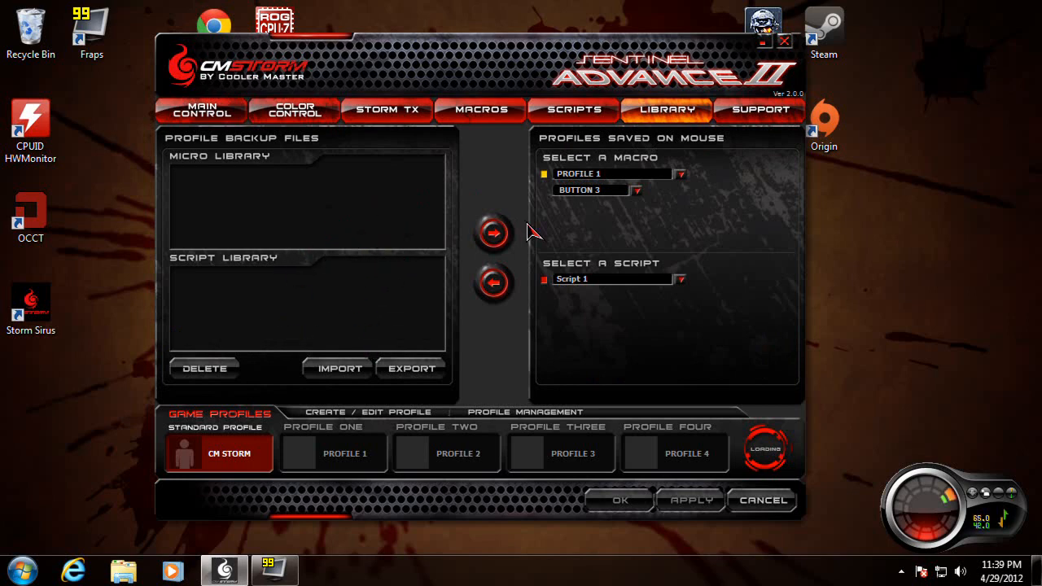
{"action": "mouse_move", "coordinate": [296, 296]}
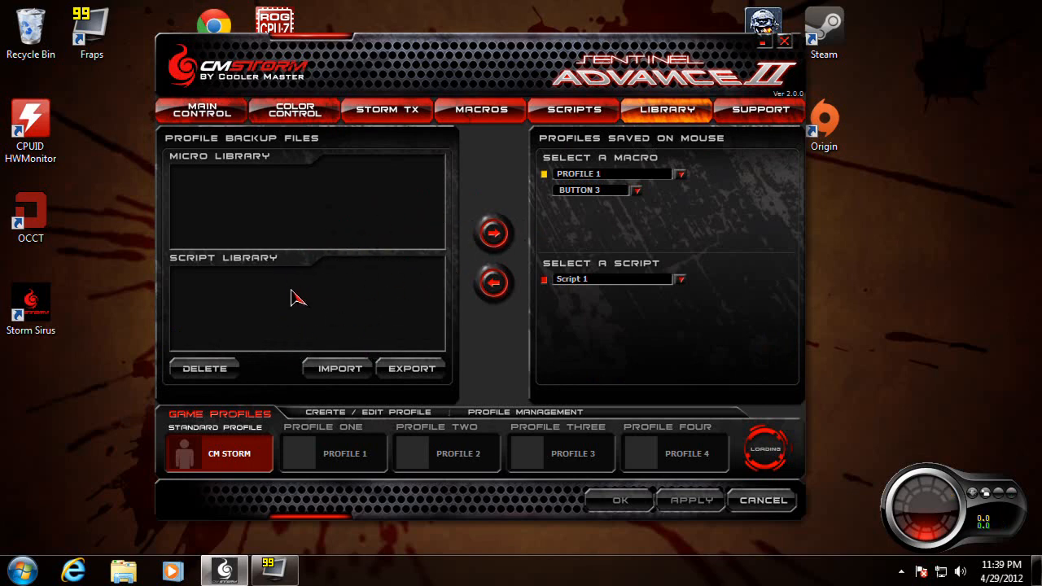
Switch to Support / Update to view online support and version info options.
{"action": "left_click", "coordinate": [759, 109]}
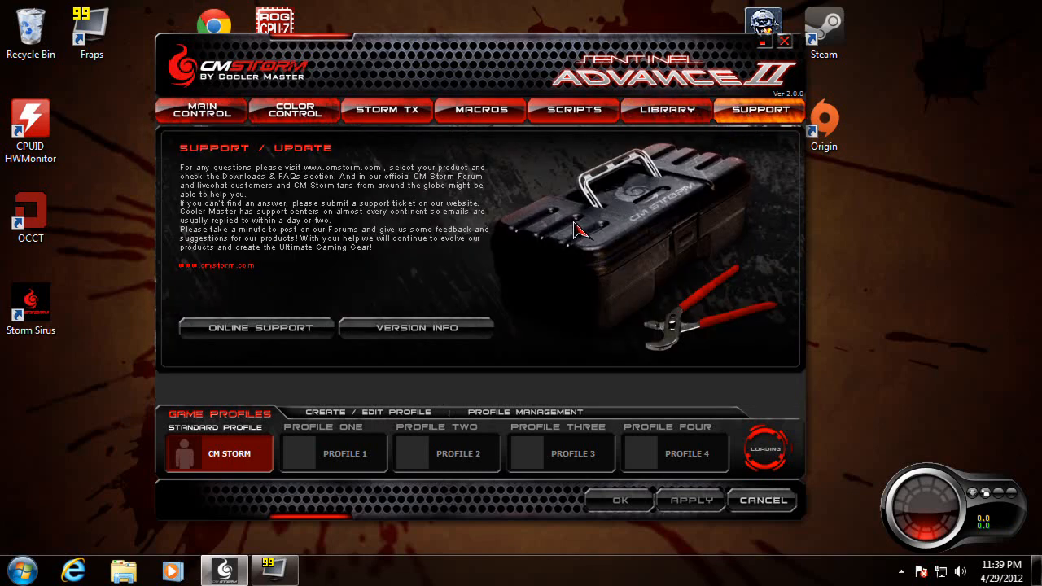
{"action": "mouse_move", "coordinate": [593, 247]}
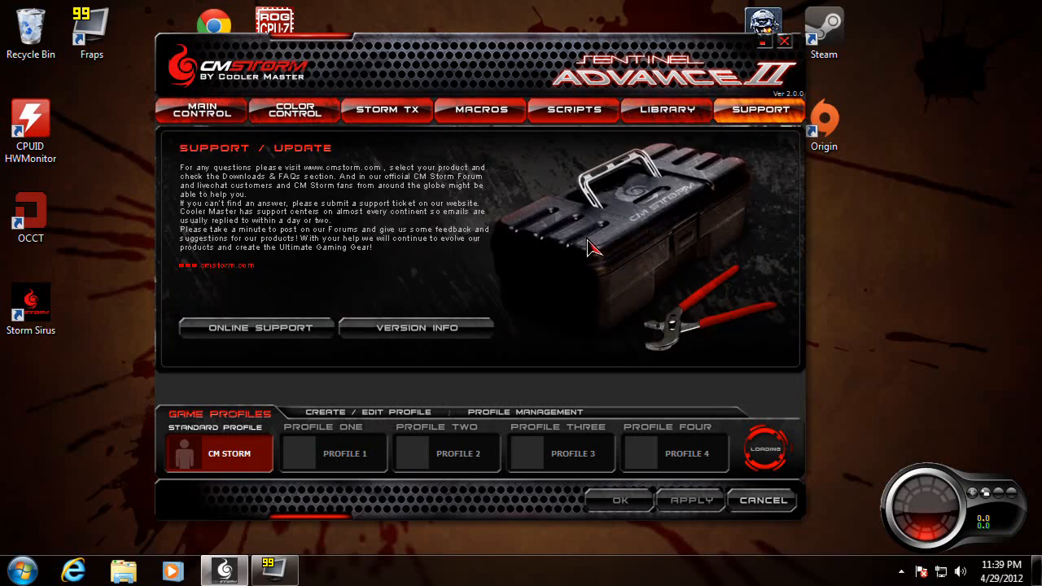